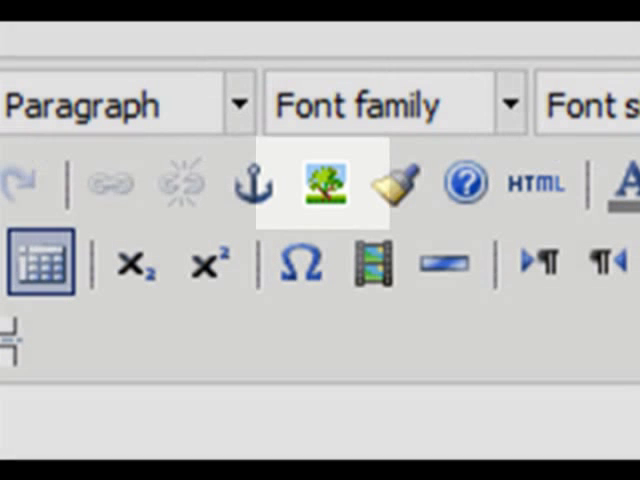
# - Bring up the Insert/Edit Image dialog from the editor toolbar
pyautogui.click(324, 182)
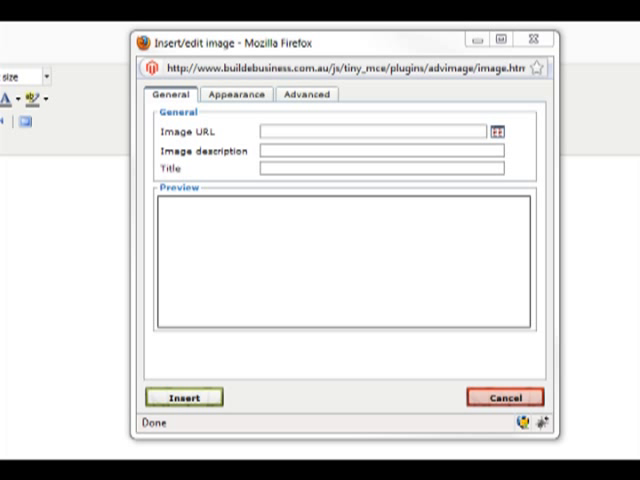
pyautogui.moveTo(512, 172)
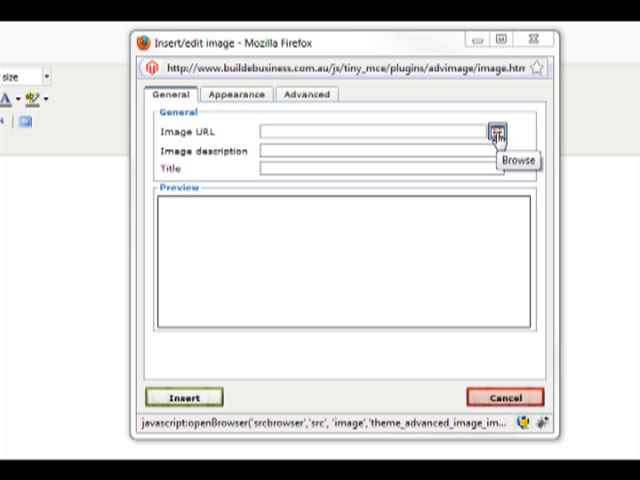
# - Browse media storage and choose sash_new_desktop_v1.0.jpg from the computer
pyautogui.click(496, 132)
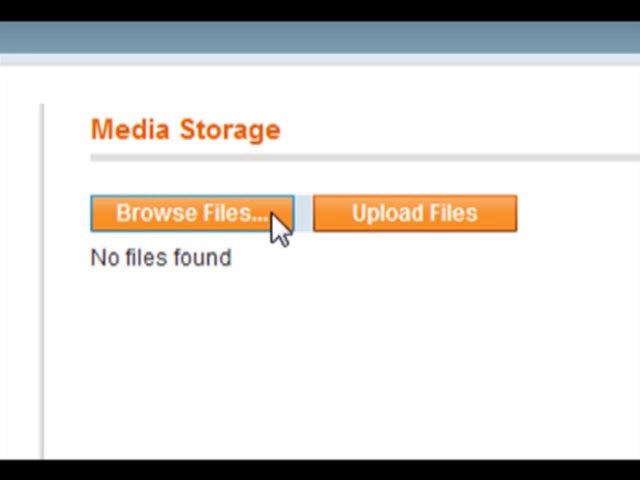
pyautogui.click(188, 212)
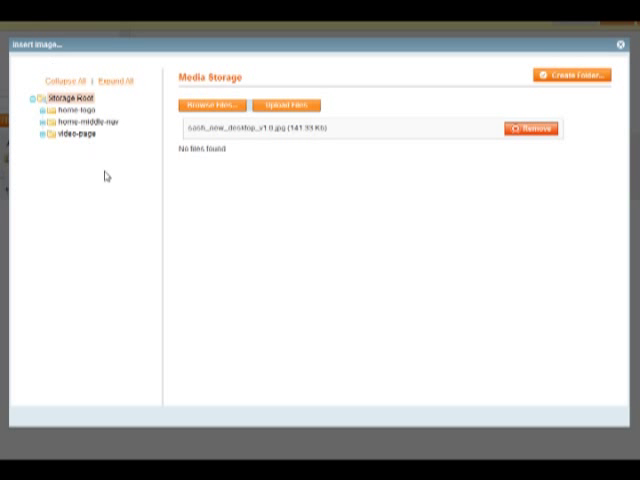
pyautogui.moveTo(142, 228)
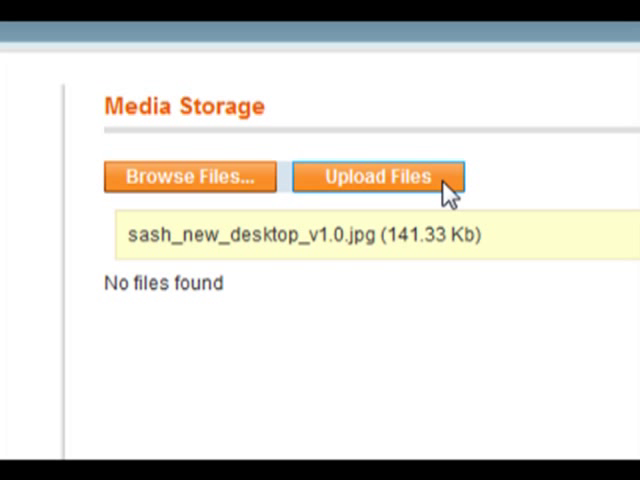
# - Upload the JPG into media storage and select its thumbnail
pyautogui.click(376, 176)
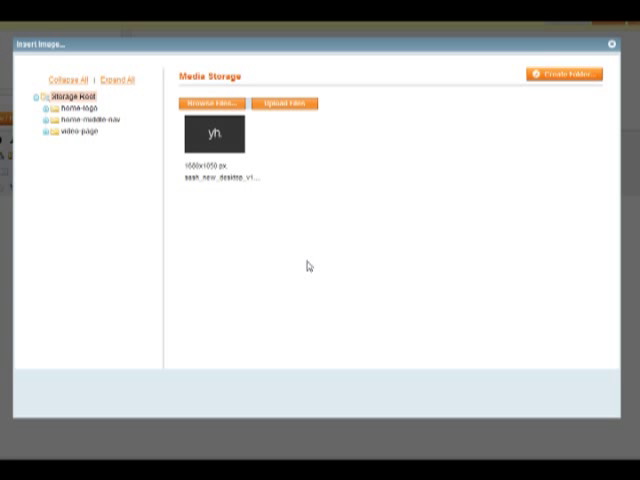
pyautogui.moveTo(308, 260)
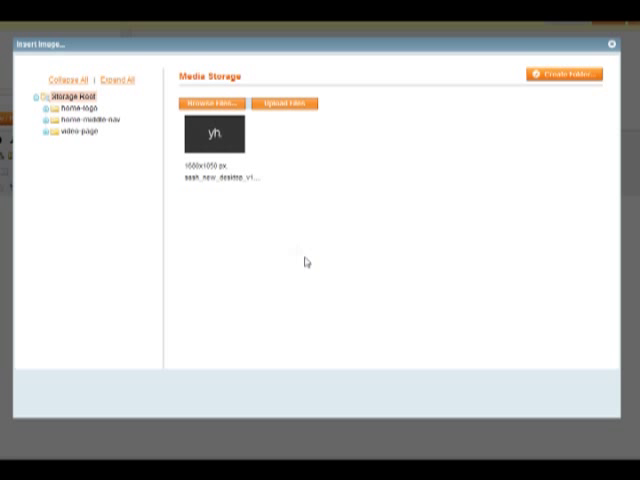
pyautogui.click(212, 136)
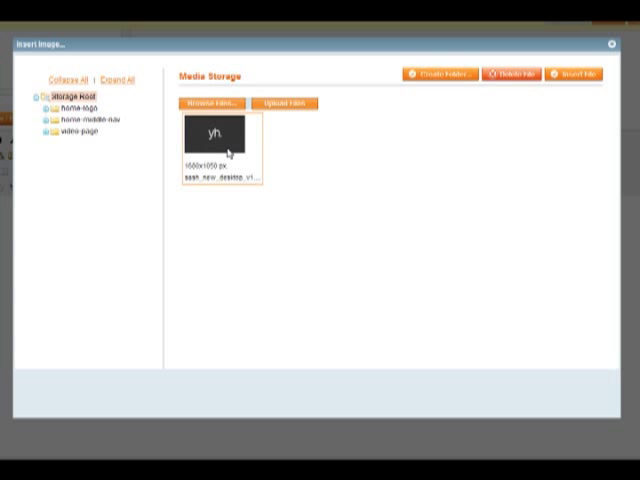
pyautogui.moveTo(248, 172)
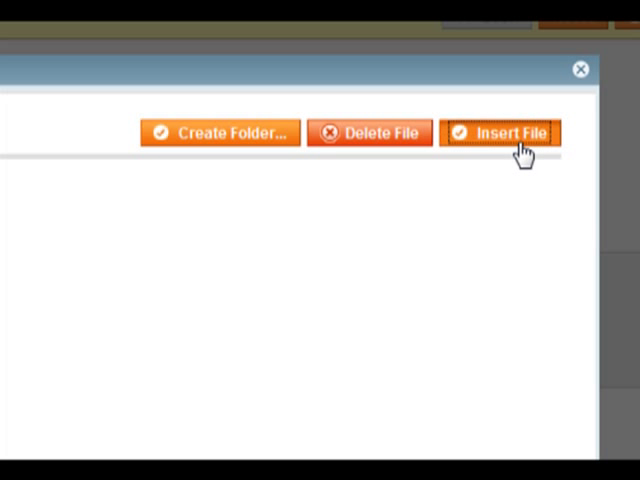
# - Insert the uploaded image's URL into the dialog and show its Appearance settings
pyautogui.click(500, 132)
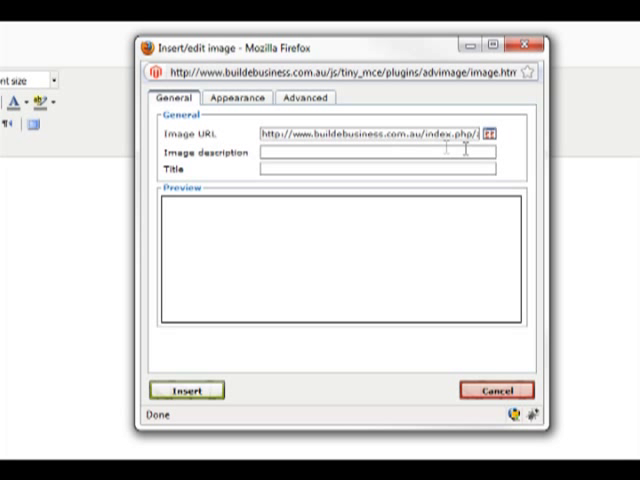
pyautogui.moveTo(576, 164)
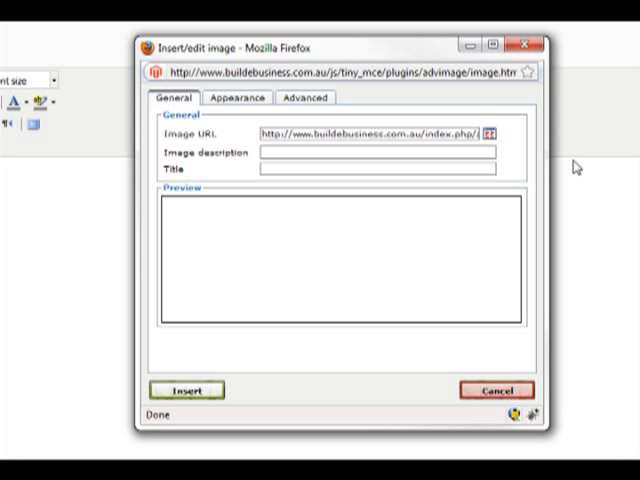
pyautogui.click(212, 98)
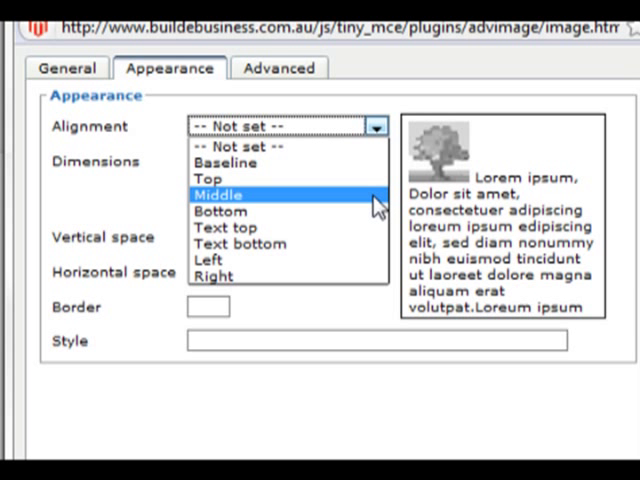
# - Set alignment Middle, vertical space 10, horizontal space 10 and border 10
pyautogui.click(218, 194)
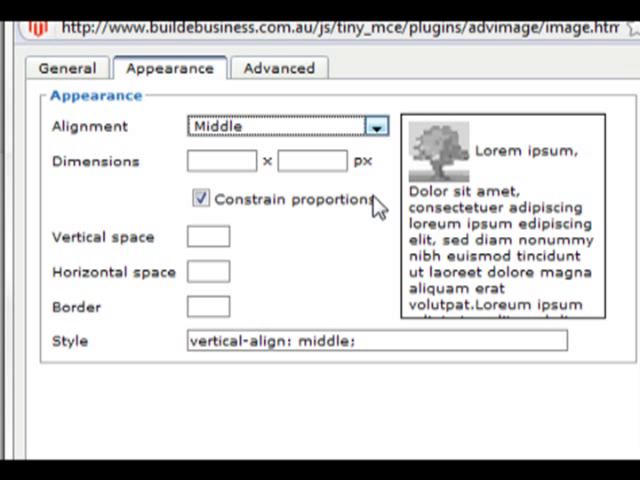
pyautogui.moveTo(384, 212)
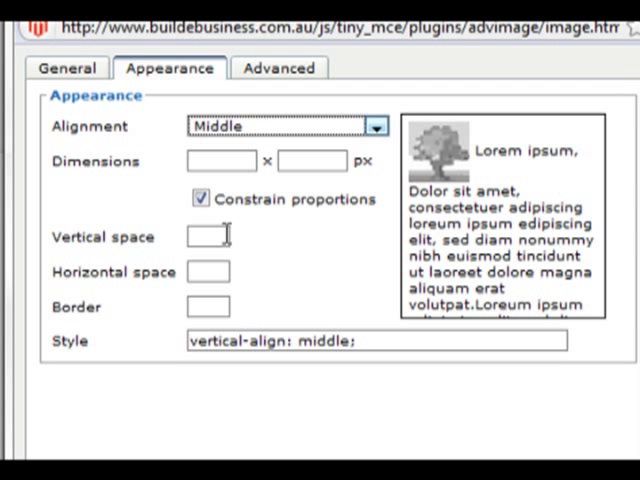
pyautogui.write('10')
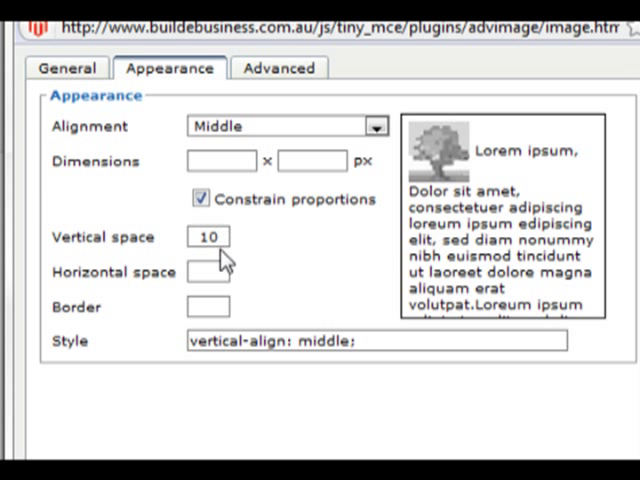
pyautogui.click(208, 272)
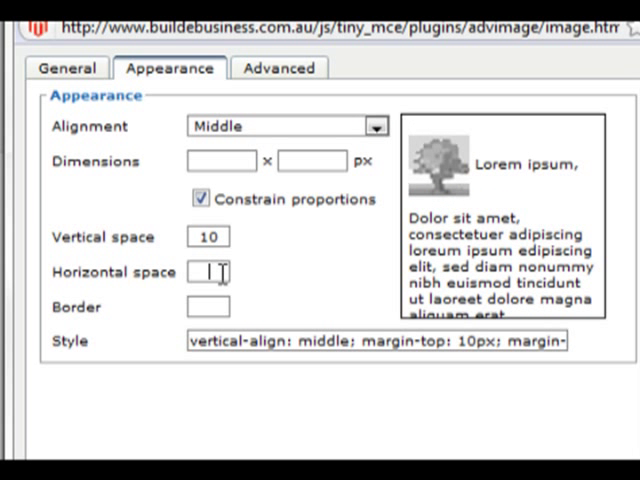
pyautogui.write('10')
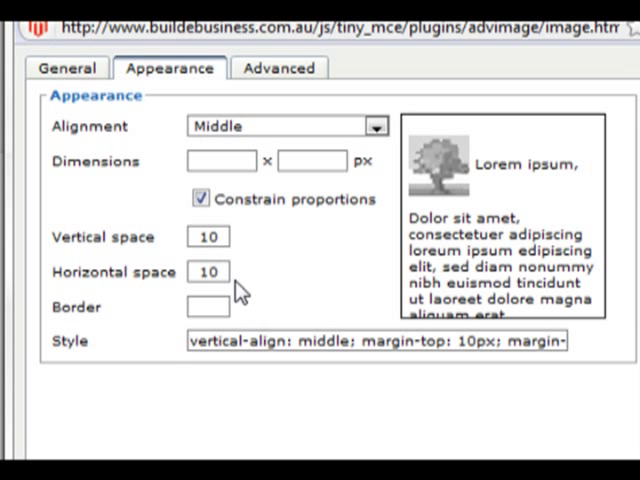
pyautogui.click(208, 306)
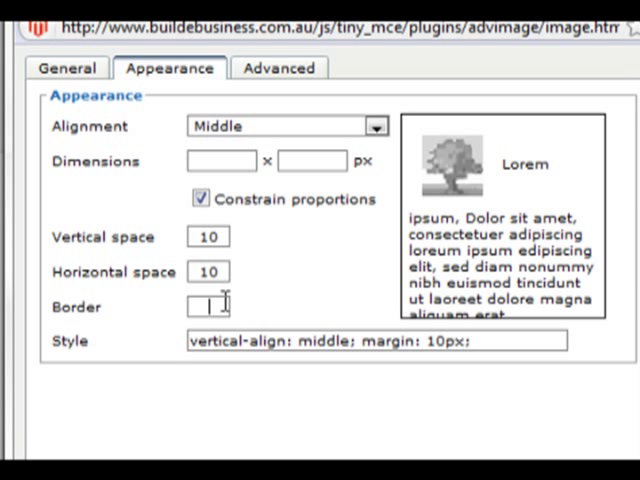
pyautogui.write('10')
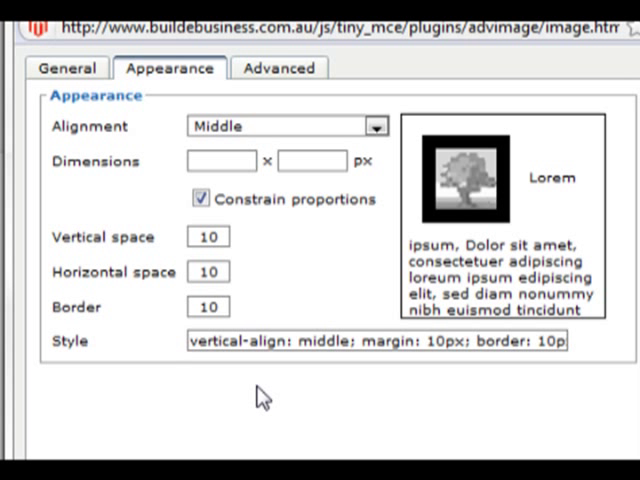
# - Show the image's Advanced options with swap image and miscellaneous fields
pyautogui.click(280, 68)
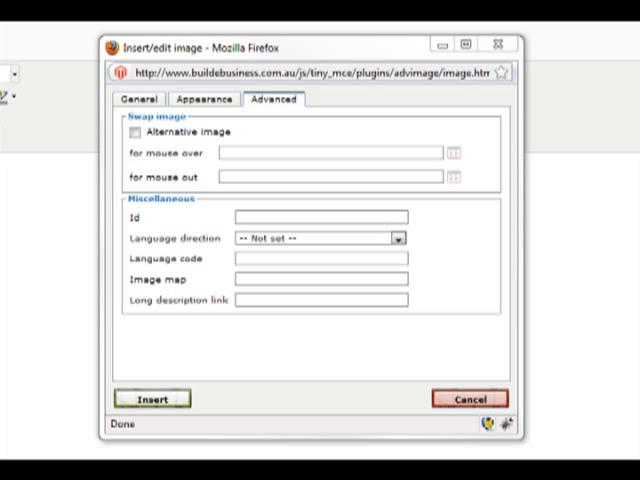